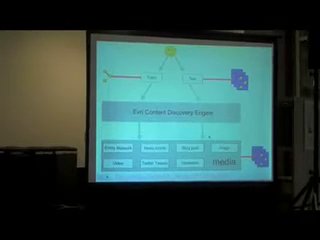
pyautogui.press('Right')
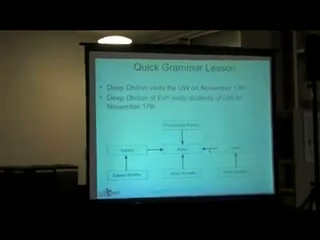